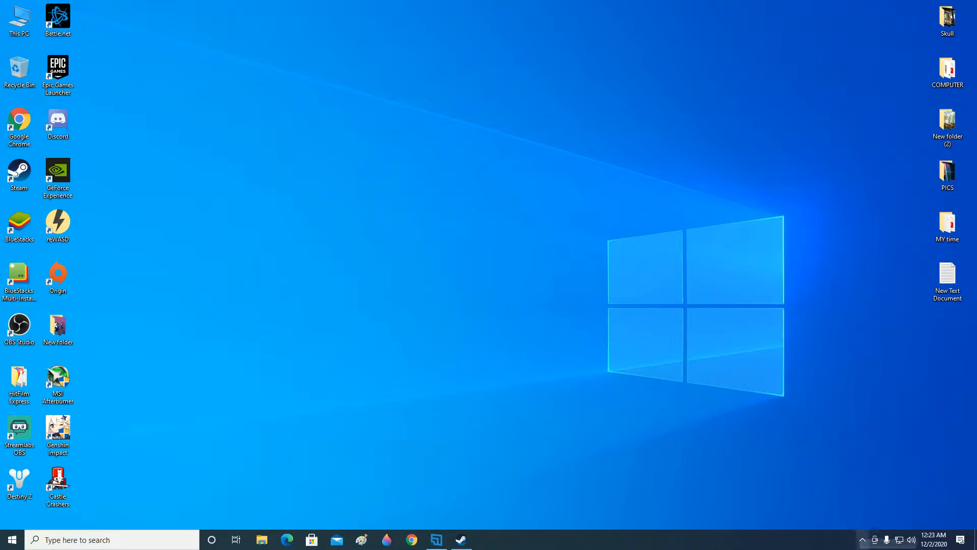
{"action": "mouse_move", "coordinate": [860, 544]}
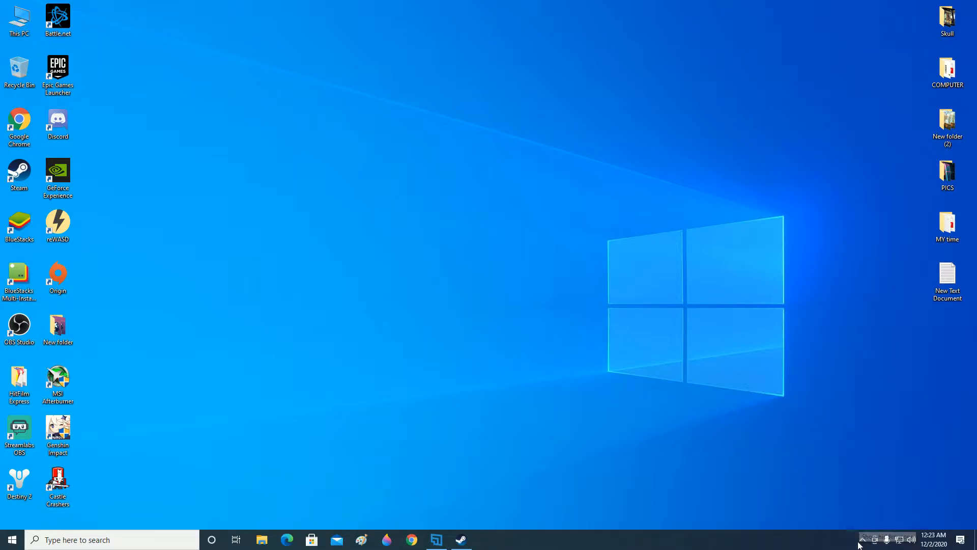
Exit Steam from its system tray icon so it stops running in the background.
{"action": "left_click", "coordinate": [862, 539]}
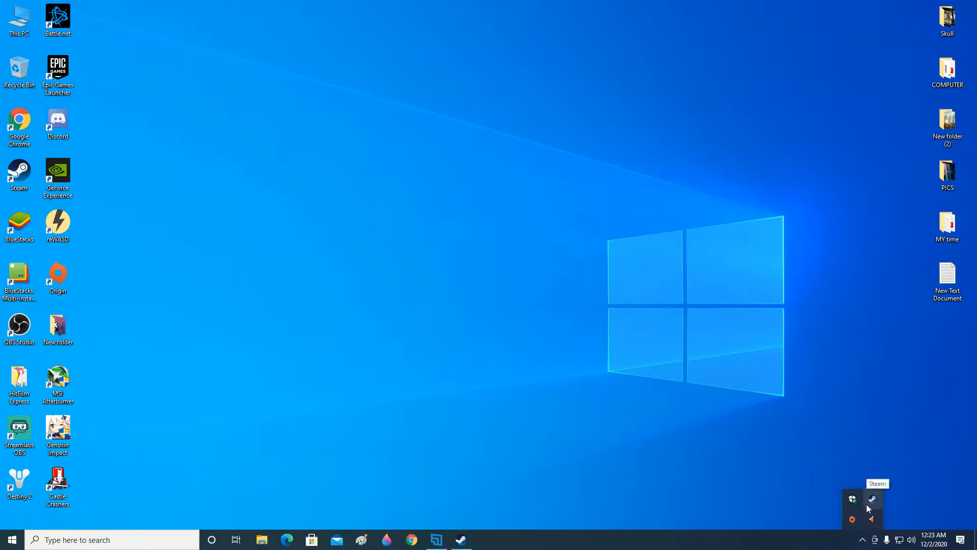
{"action": "right_click", "coordinate": [852, 499]}
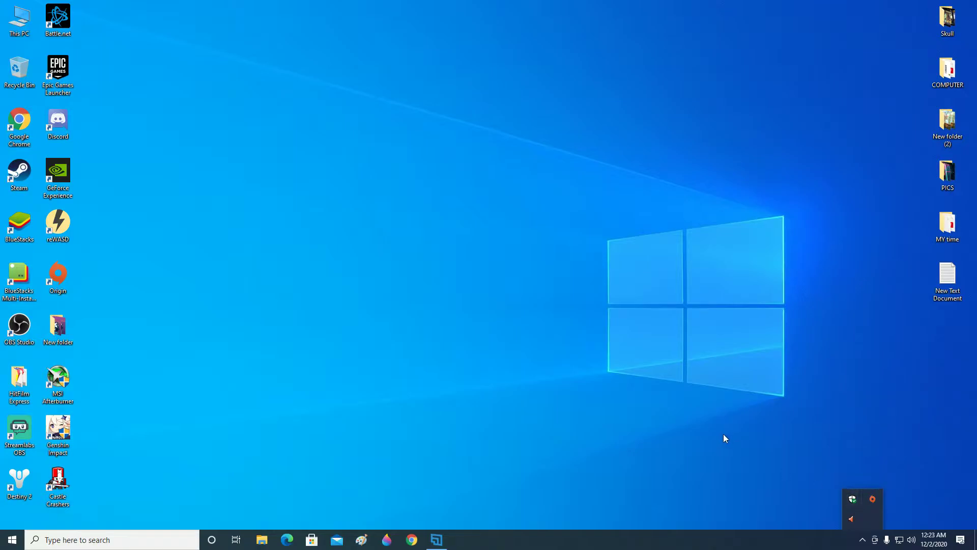
{"action": "mouse_move", "coordinate": [134, 62]}
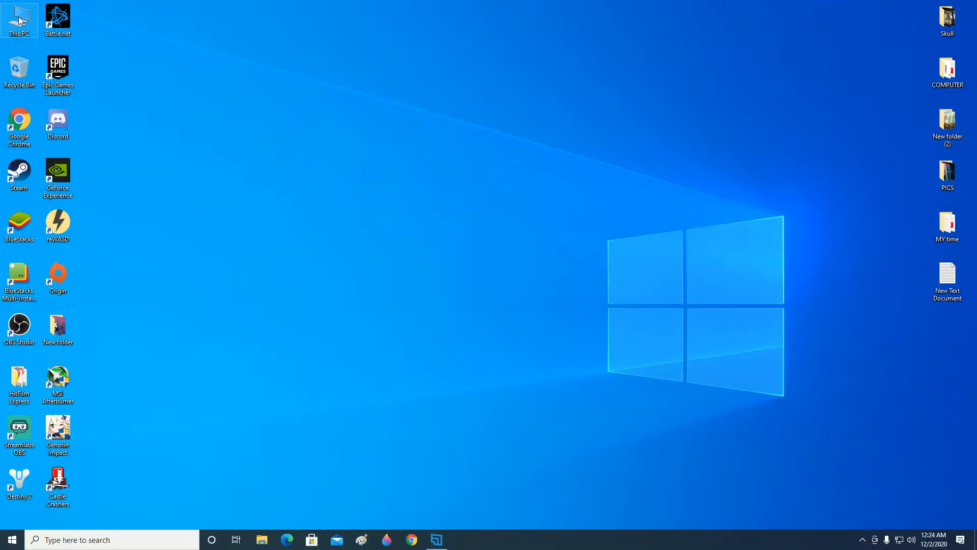
Move the Steam folder from New Volume (F:) onto New Volume (G:) via This PC.
{"action": "double_click", "coordinate": [19, 16]}
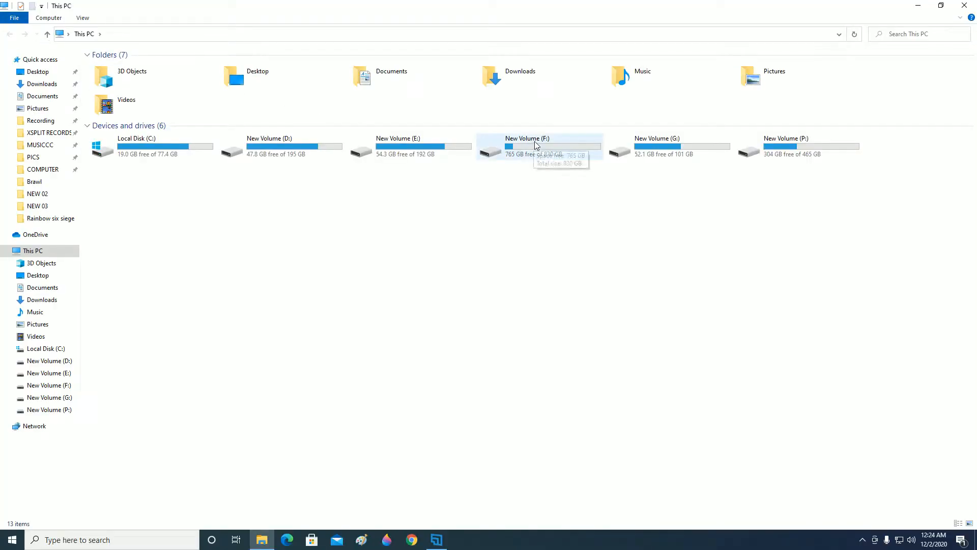
{"action": "double_click", "coordinate": [527, 147]}
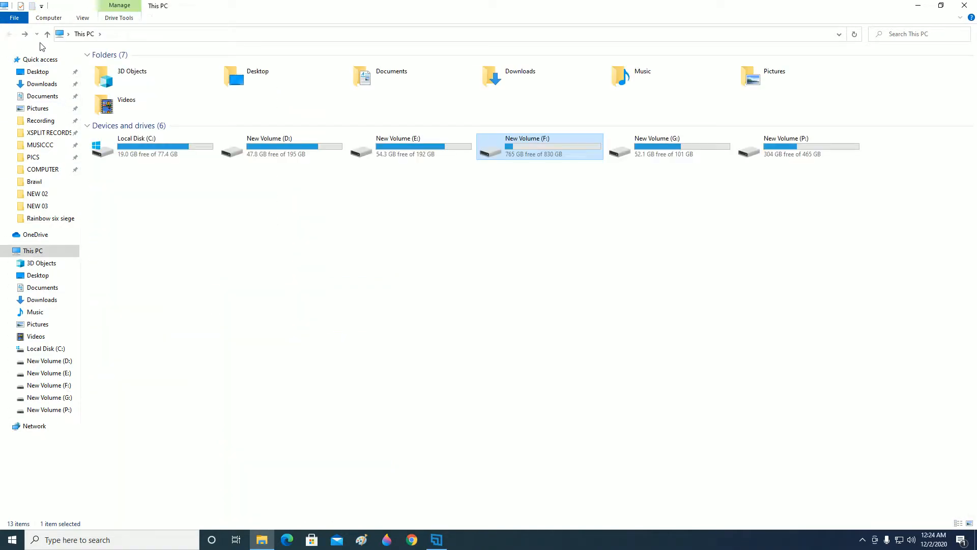
{"action": "mouse_move", "coordinate": [673, 228]}
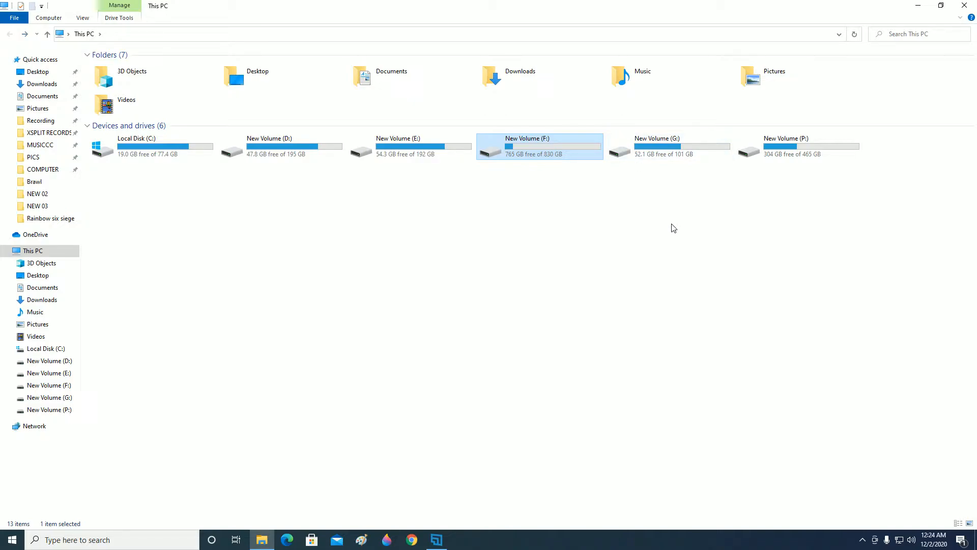
{"action": "left_click", "coordinate": [668, 146]}
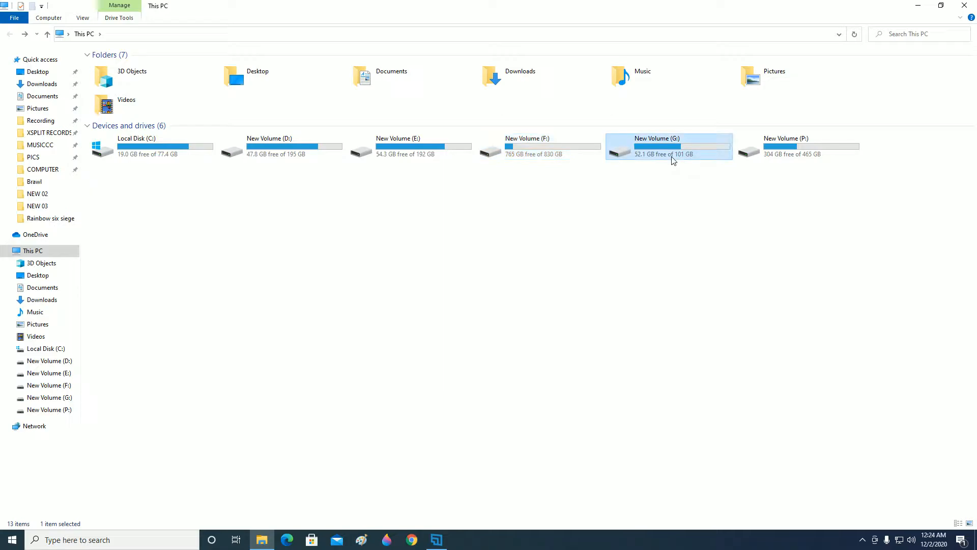
{"action": "double_click", "coordinate": [669, 147]}
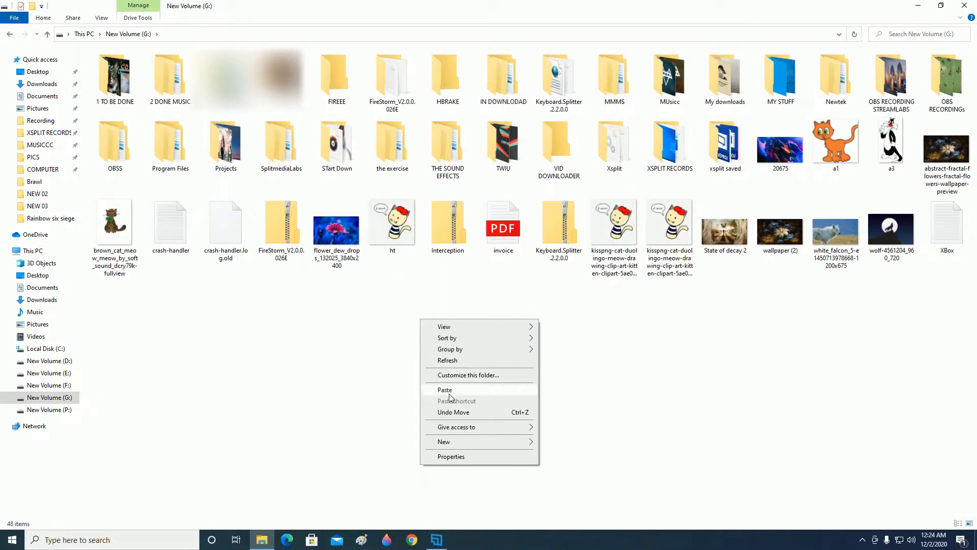
{"action": "left_click", "coordinate": [445, 390]}
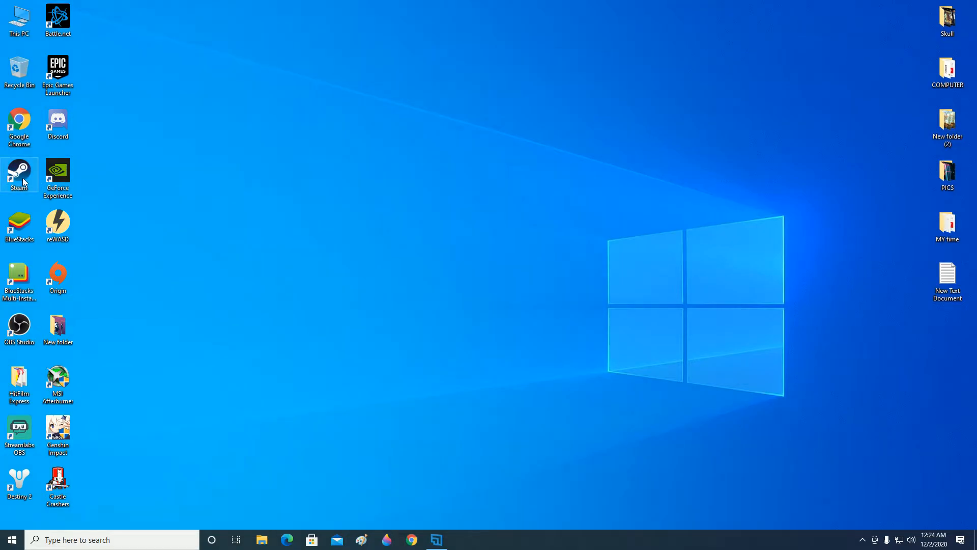
Relaunch Steam from the desktop shortcut and bring up Steam > Settings.
{"action": "double_click", "coordinate": [19, 173]}
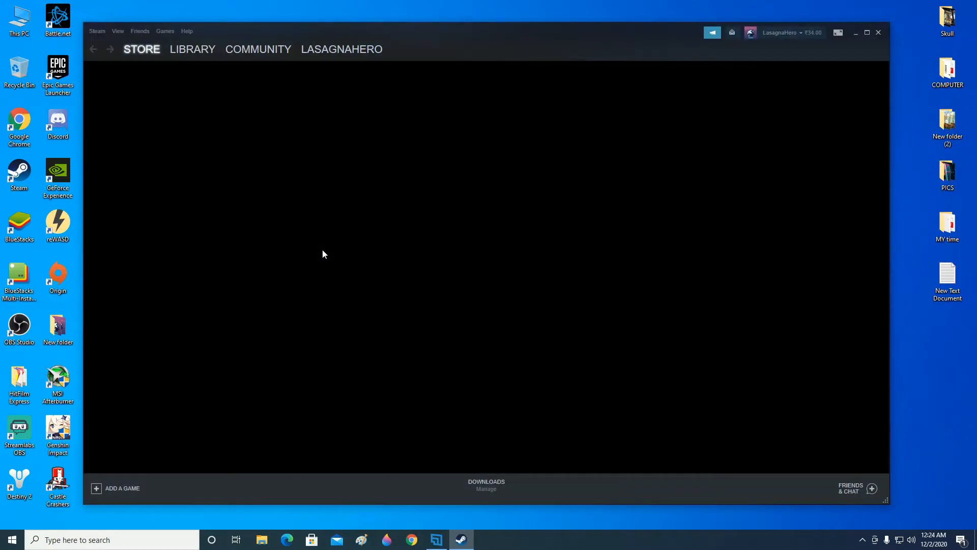
{"action": "mouse_move", "coordinate": [147, 81]}
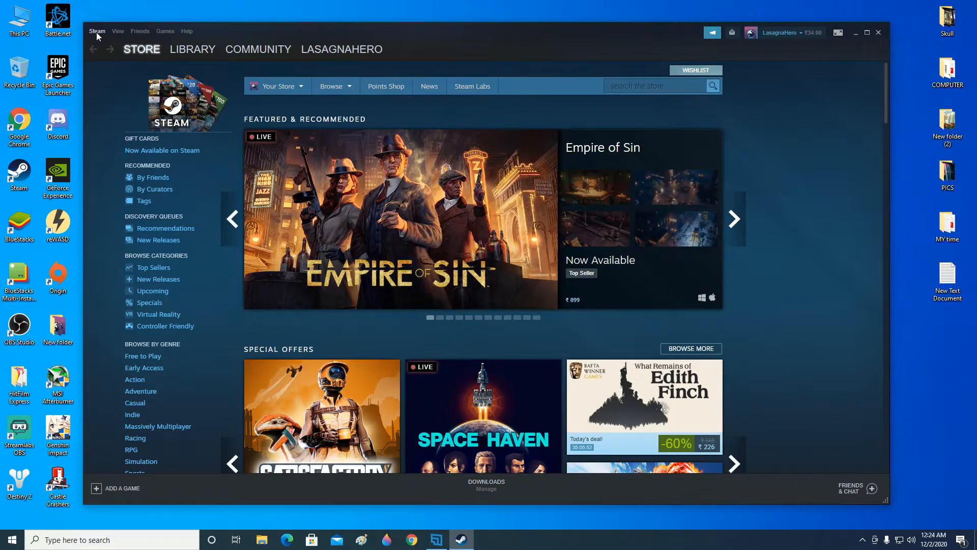
{"action": "left_click", "coordinate": [97, 31]}
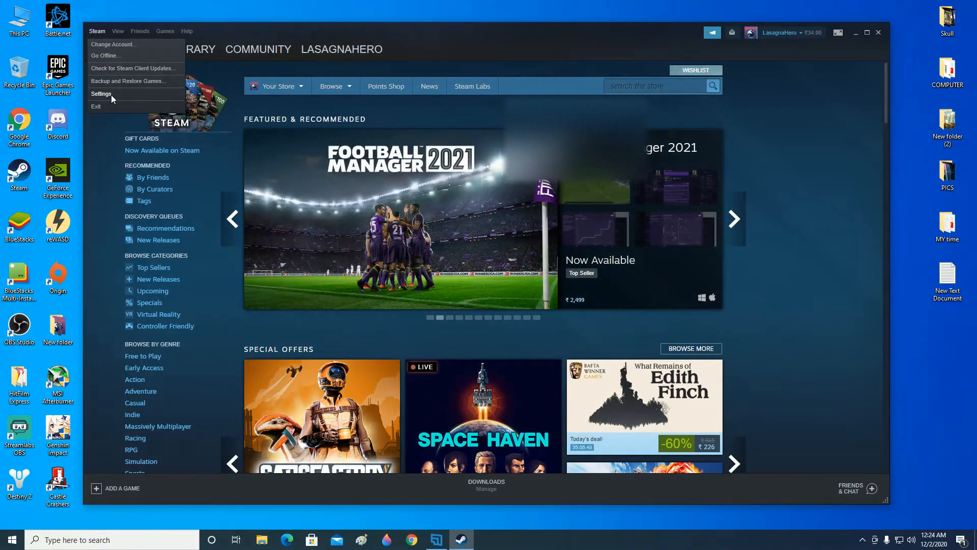
{"action": "left_click", "coordinate": [101, 94]}
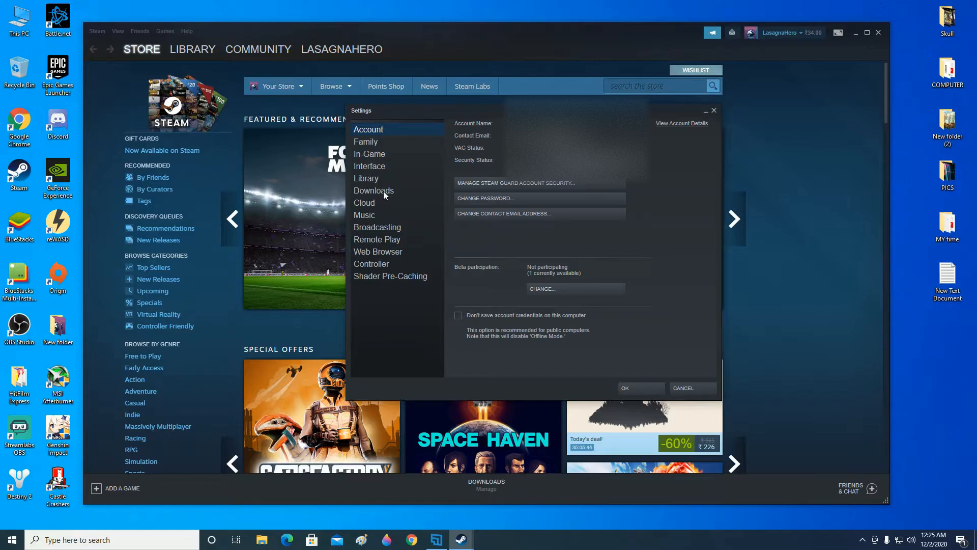
From Downloads settings, start adding a new folder in the Steam Library Folders list.
{"action": "left_click", "coordinate": [374, 190]}
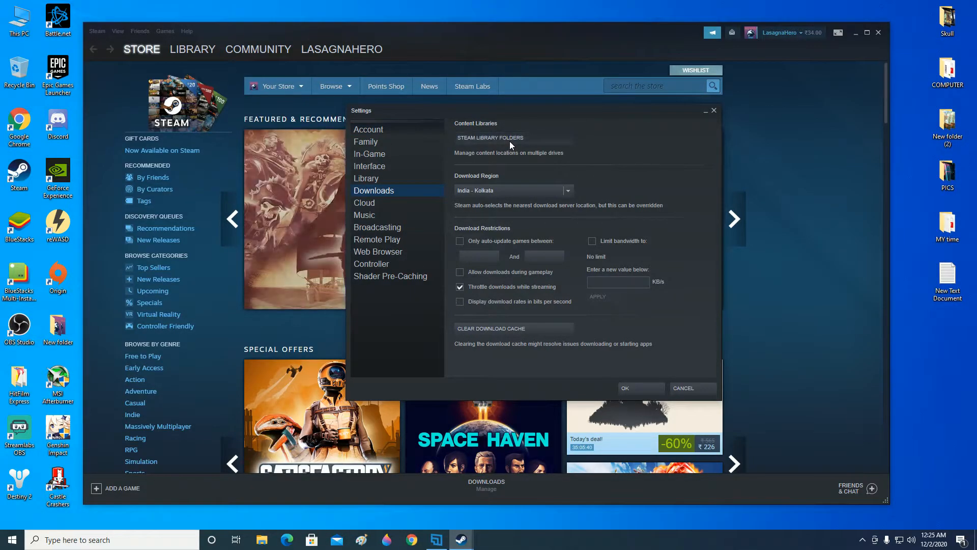
{"action": "left_click", "coordinate": [490, 138]}
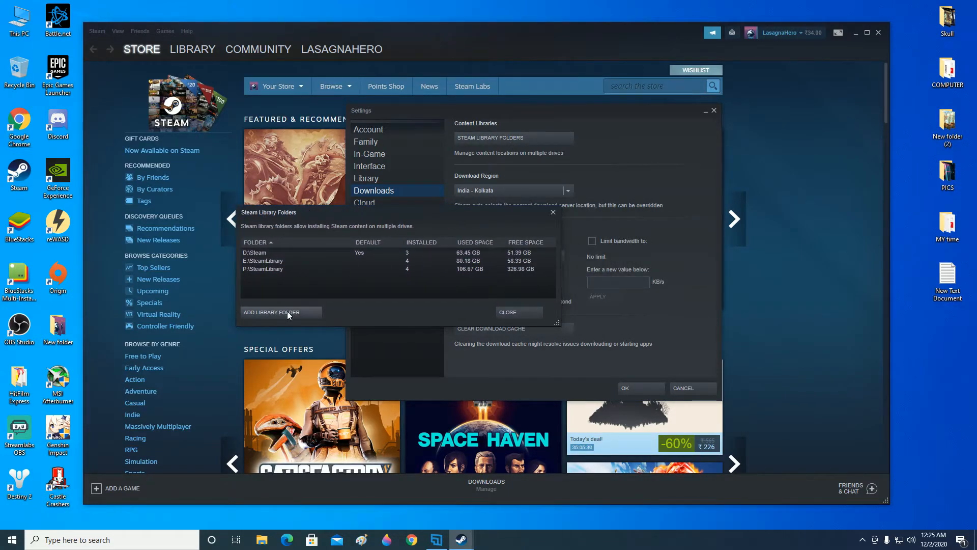
{"action": "left_click", "coordinate": [270, 312]}
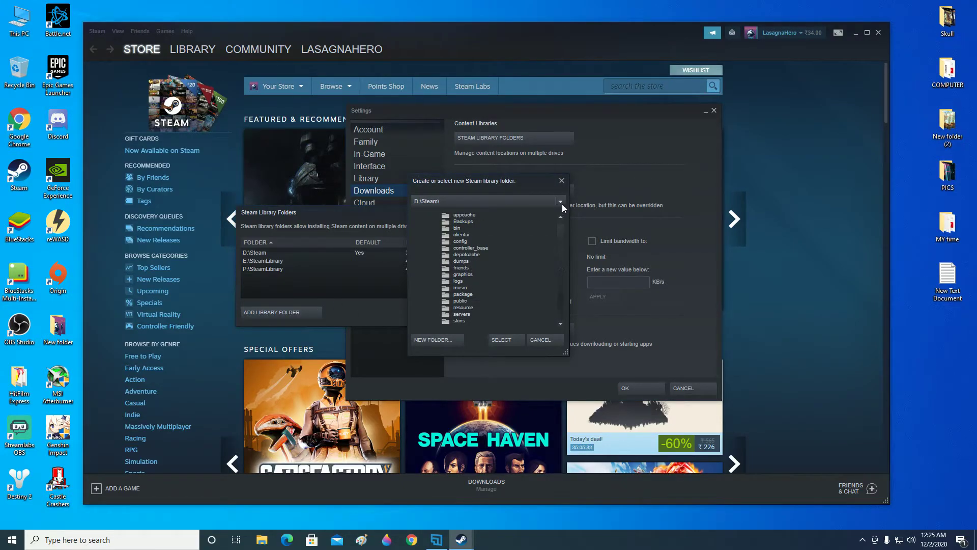
Select G:\SteamLibrary as the new library folder and check its entry with one installed game.
{"action": "left_click", "coordinate": [559, 201]}
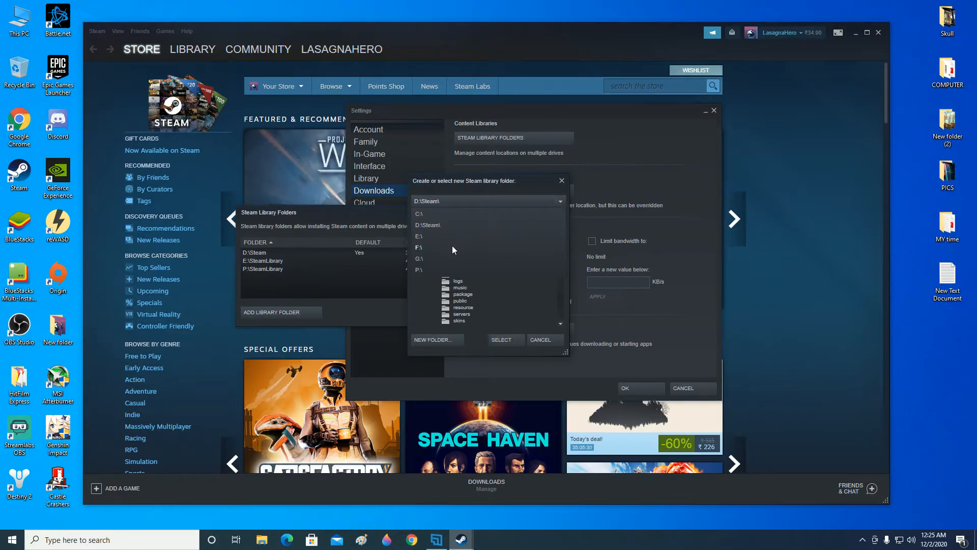
{"action": "mouse_move", "coordinate": [445, 253]}
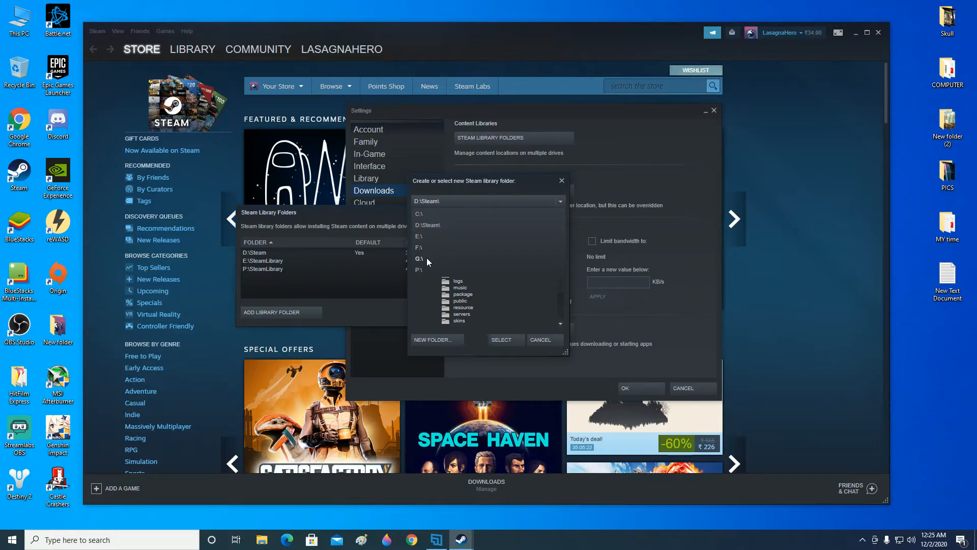
{"action": "mouse_move", "coordinate": [423, 262]}
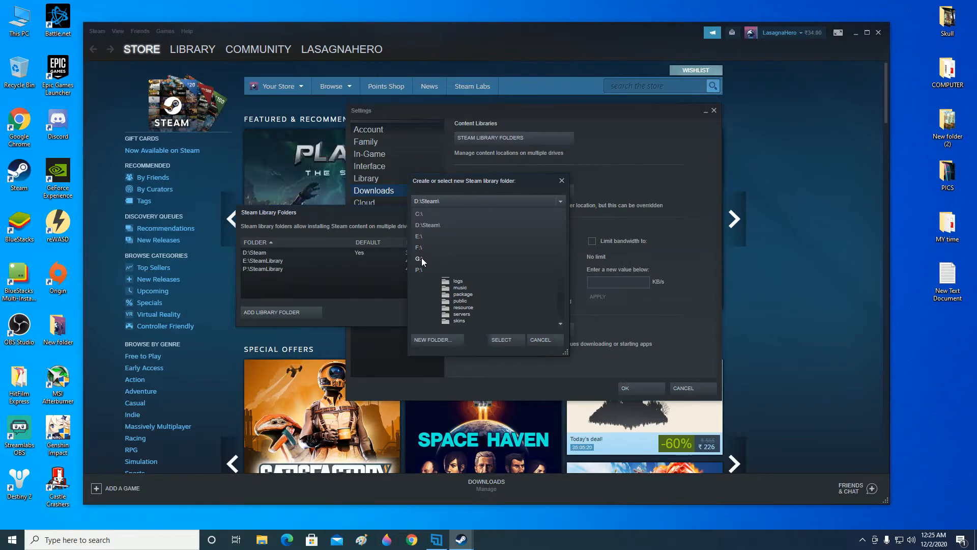
{"action": "mouse_move", "coordinate": [422, 266]}
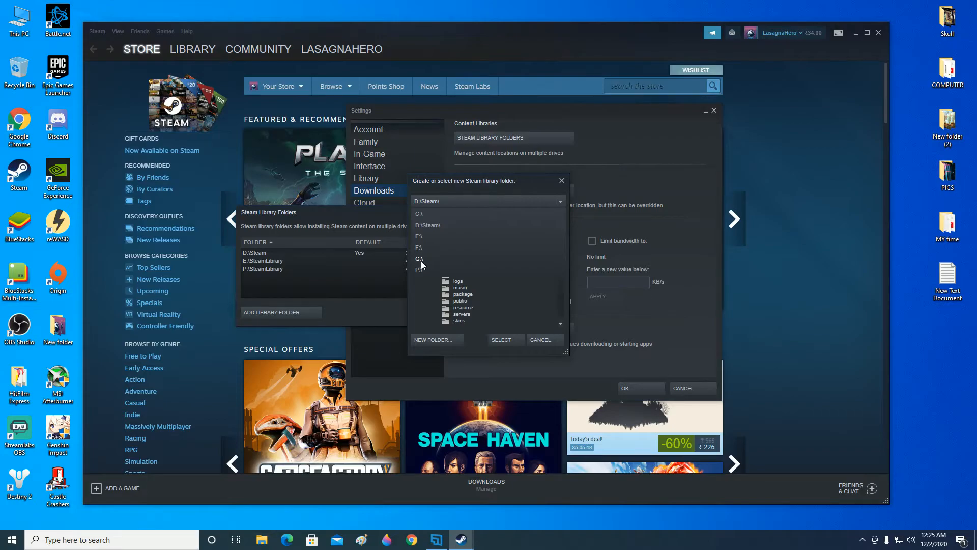
{"action": "left_click", "coordinate": [419, 258]}
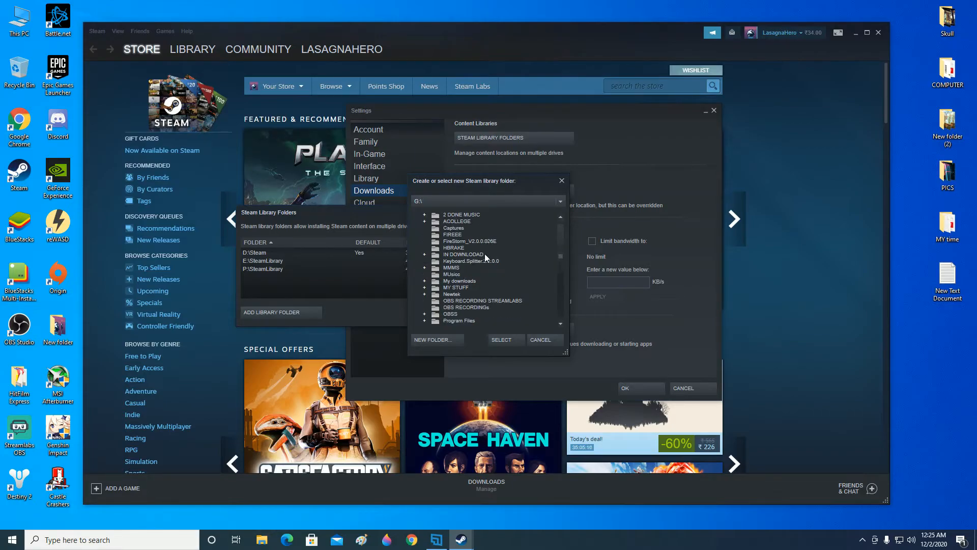
{"action": "scroll", "scroll_direction": "down", "scroll_amount": 3}
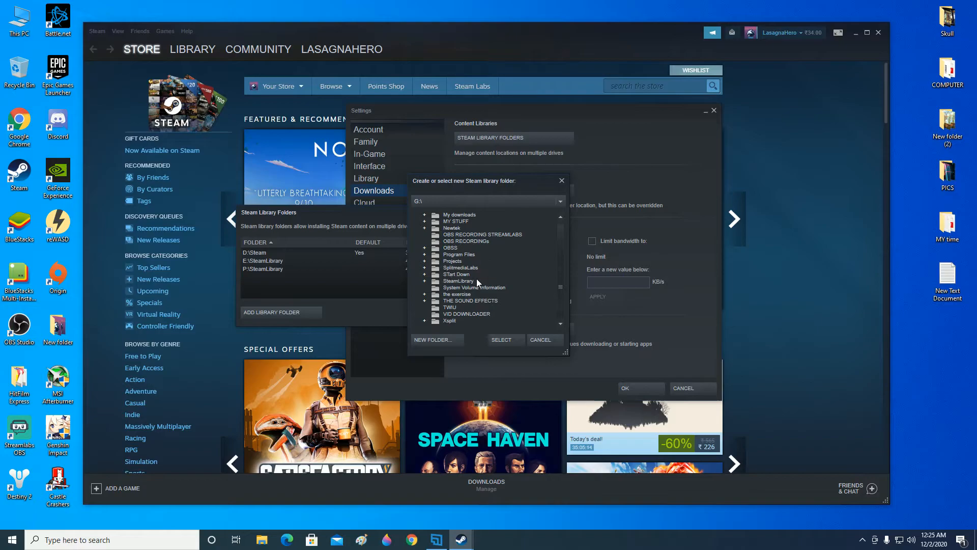
{"action": "left_click", "coordinate": [458, 280]}
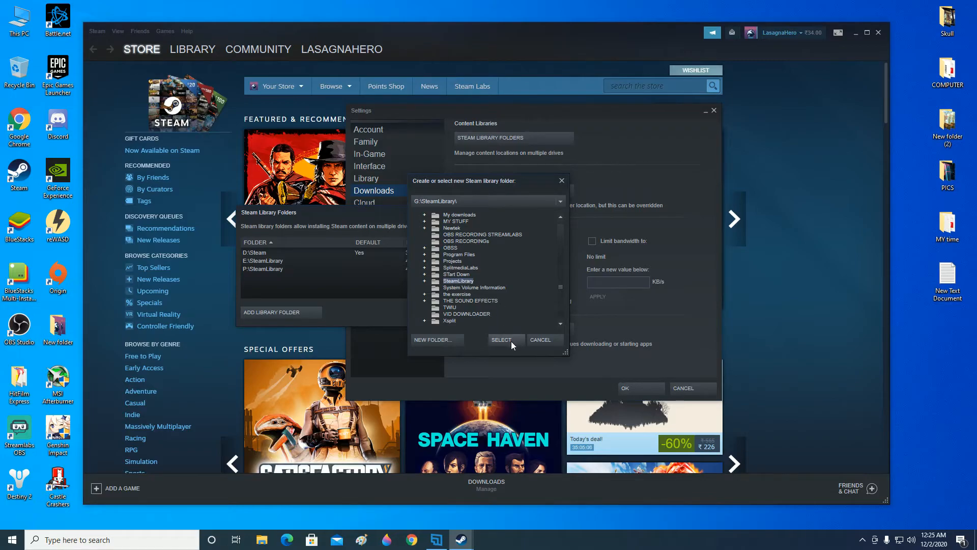
{"action": "left_click", "coordinate": [501, 340]}
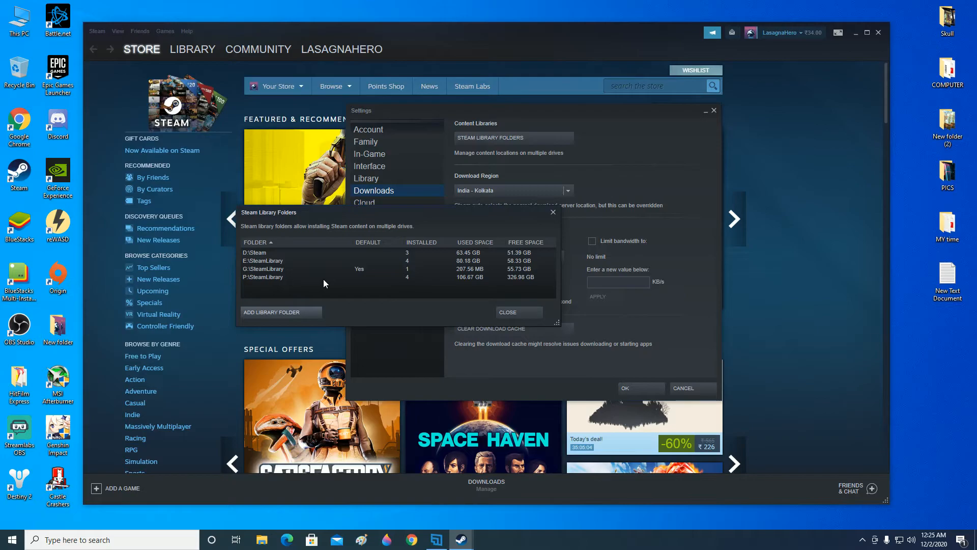
{"action": "left_click", "coordinate": [268, 269]}
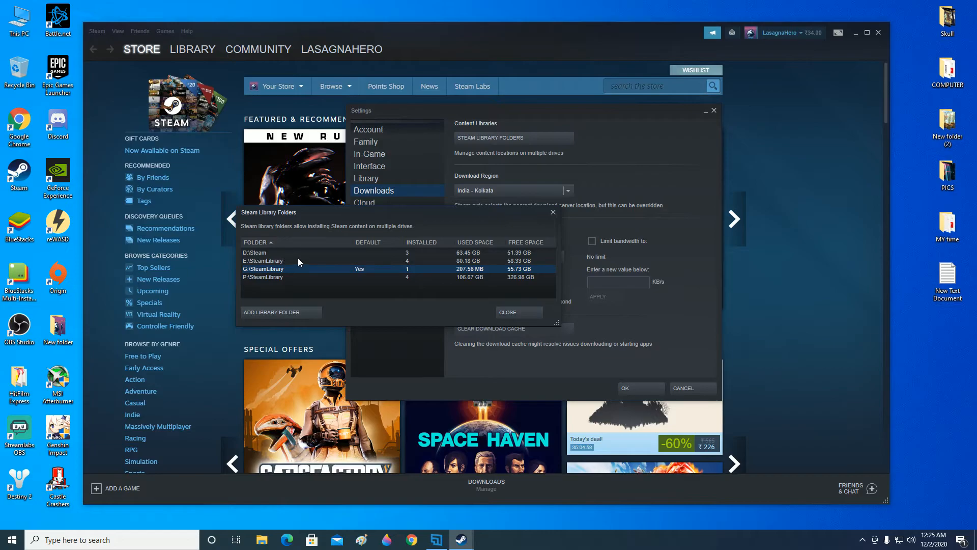
{"action": "mouse_move", "coordinate": [336, 278]}
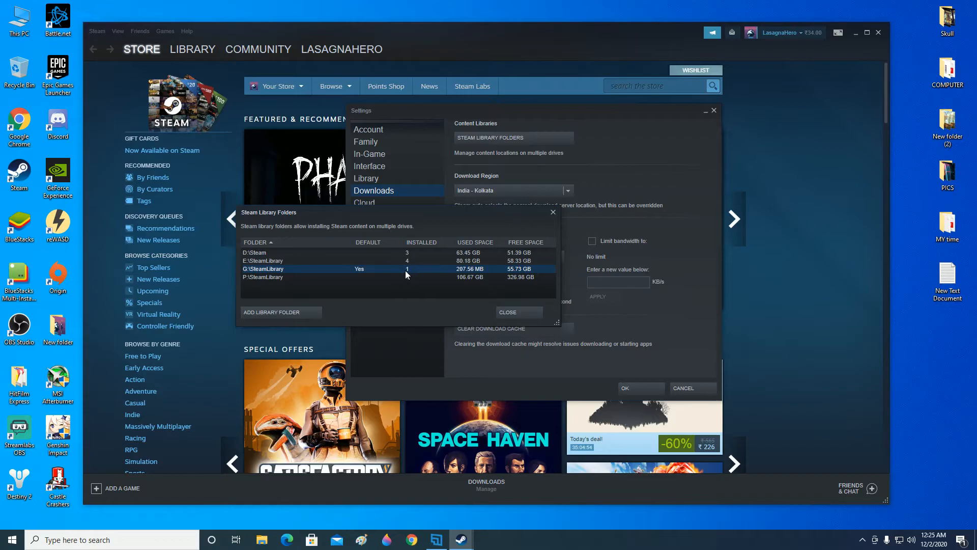
{"action": "mouse_move", "coordinate": [443, 274]}
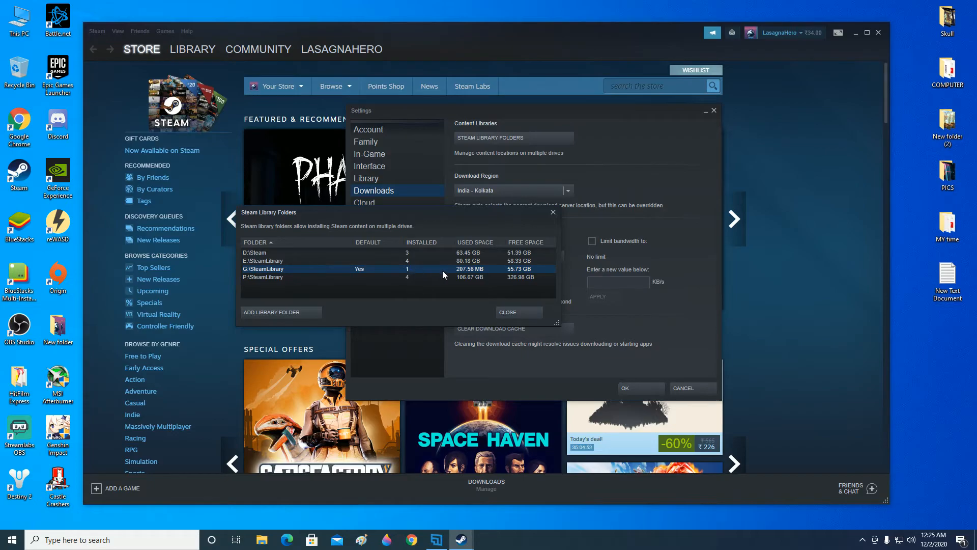
{"action": "mouse_move", "coordinate": [499, 274]}
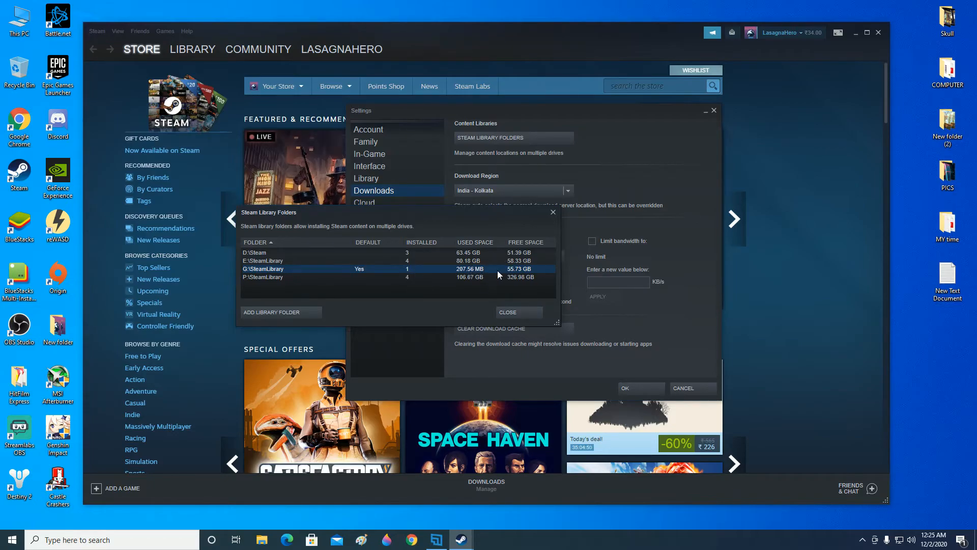
{"action": "mouse_move", "coordinate": [408, 277]}
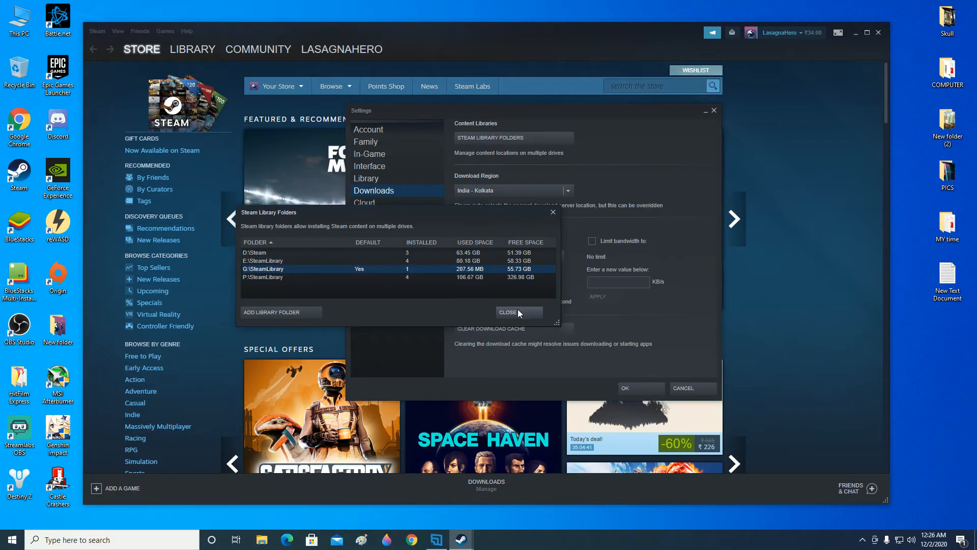
Close the Steam Library Folders window and confirm Settings with OK, returning to the Store.
{"action": "left_click", "coordinate": [507, 312]}
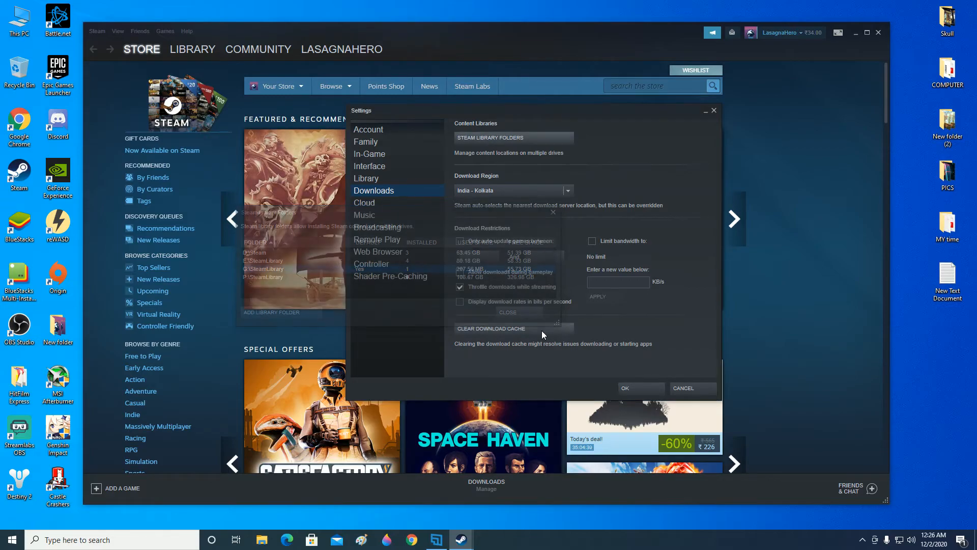
{"action": "left_click", "coordinate": [683, 388]}
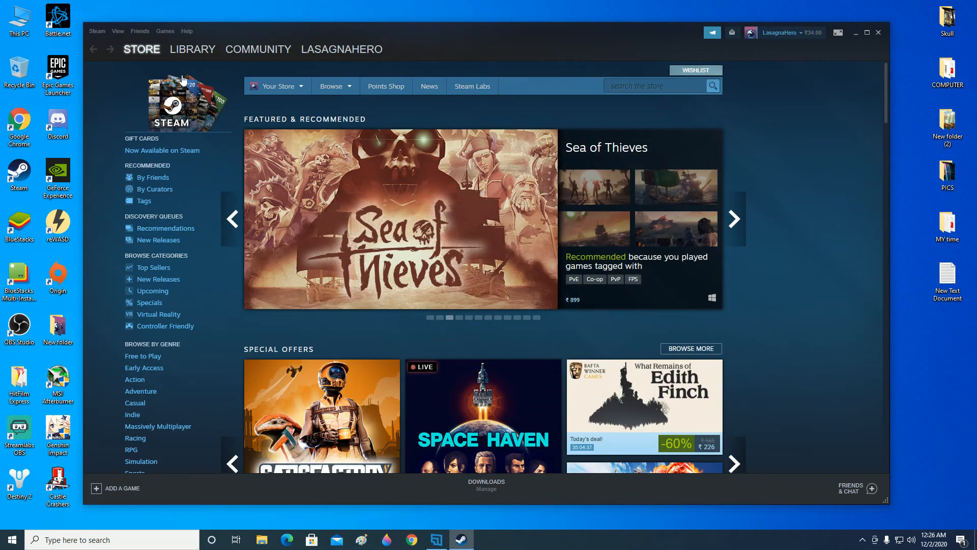
Filter the Library to installed games, view the Castle Crashers page, then close the Steam window.
{"action": "left_click", "coordinate": [192, 49]}
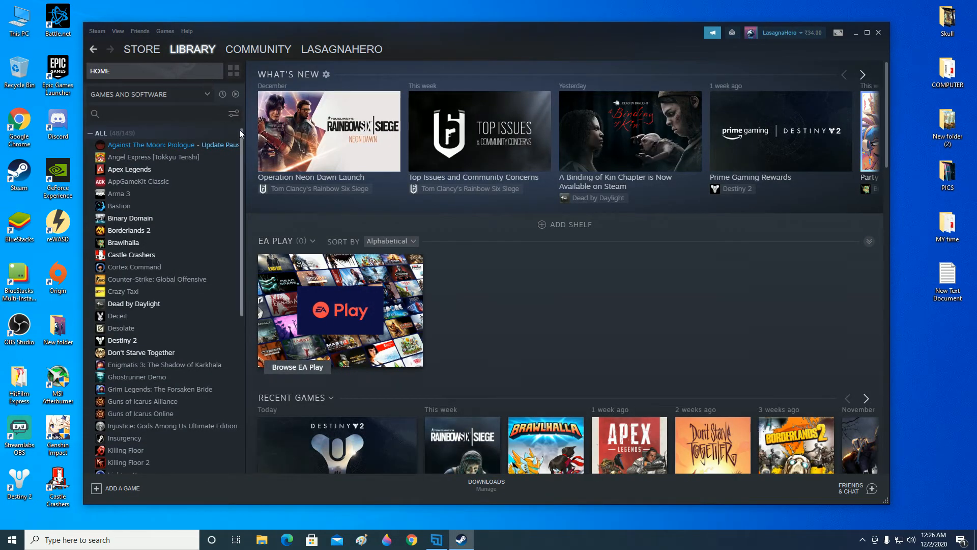
{"action": "left_click", "coordinate": [236, 95]}
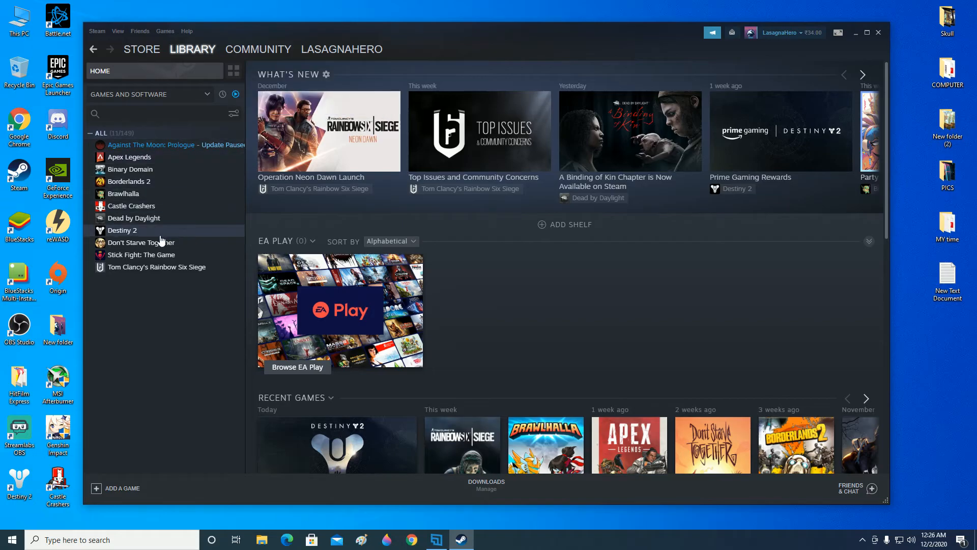
{"action": "left_click", "coordinate": [131, 205]}
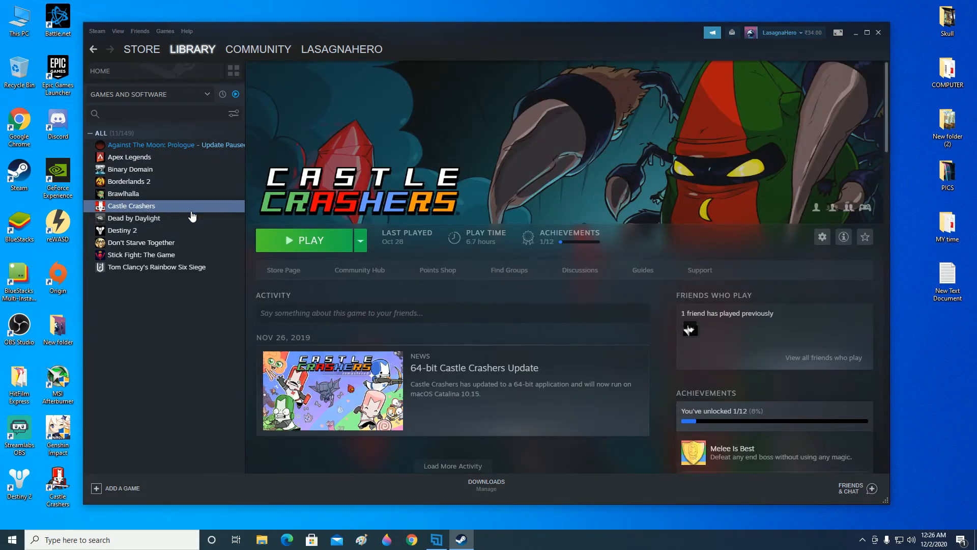
{"action": "mouse_move", "coordinate": [309, 240]}
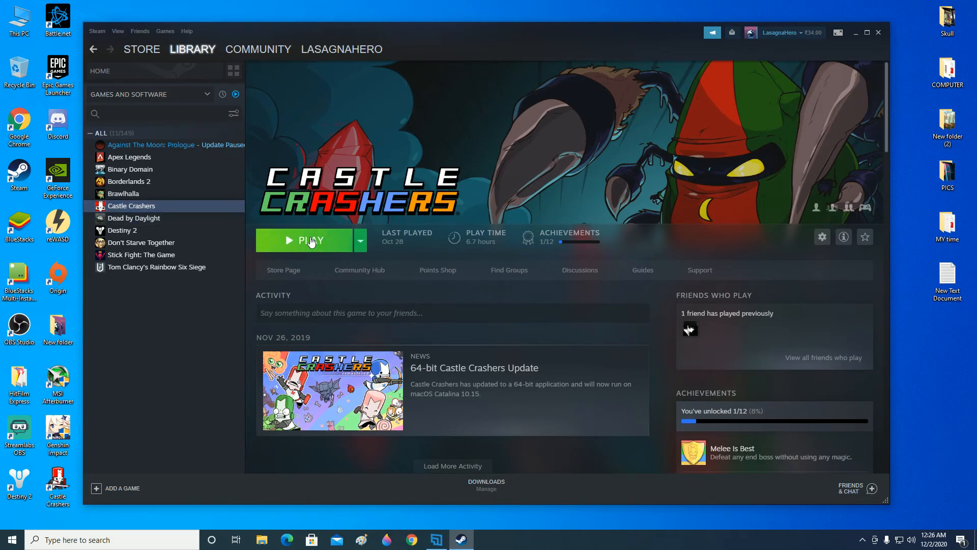
{"action": "mouse_move", "coordinate": [846, 43]}
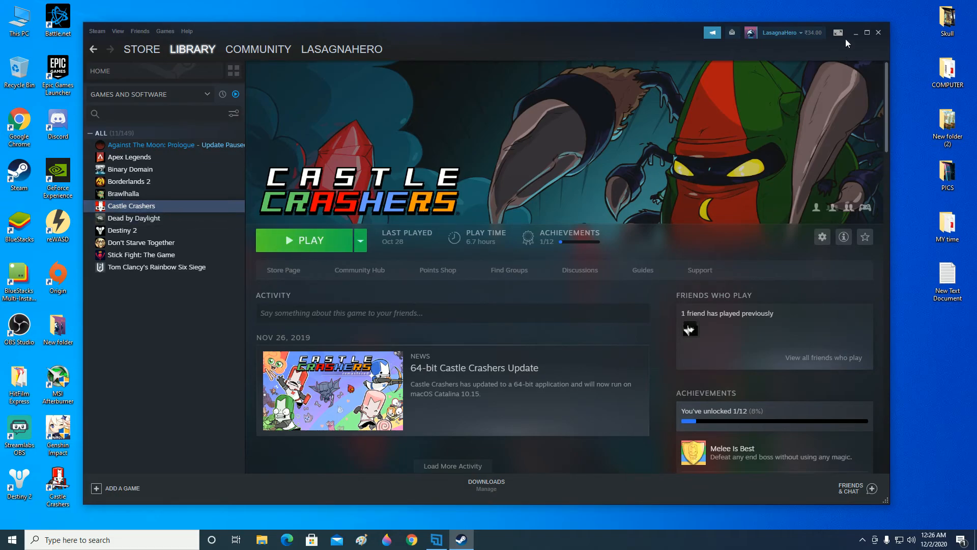
{"action": "left_click", "coordinate": [856, 33]}
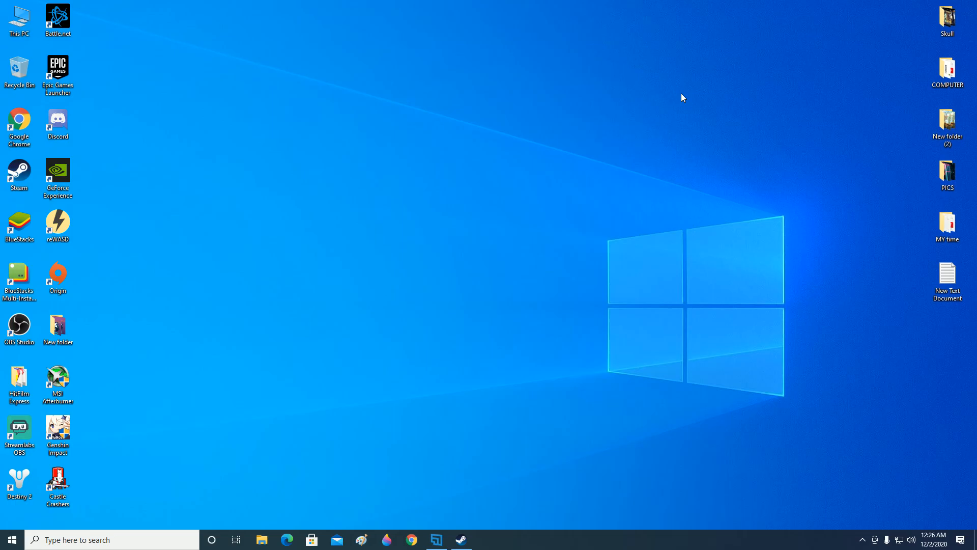
{"action": "mouse_move", "coordinate": [869, 374]}
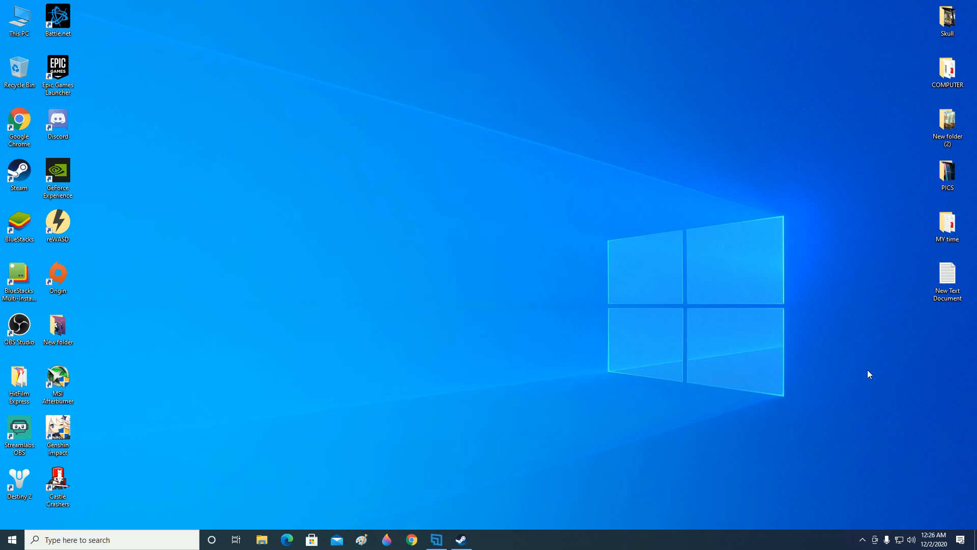